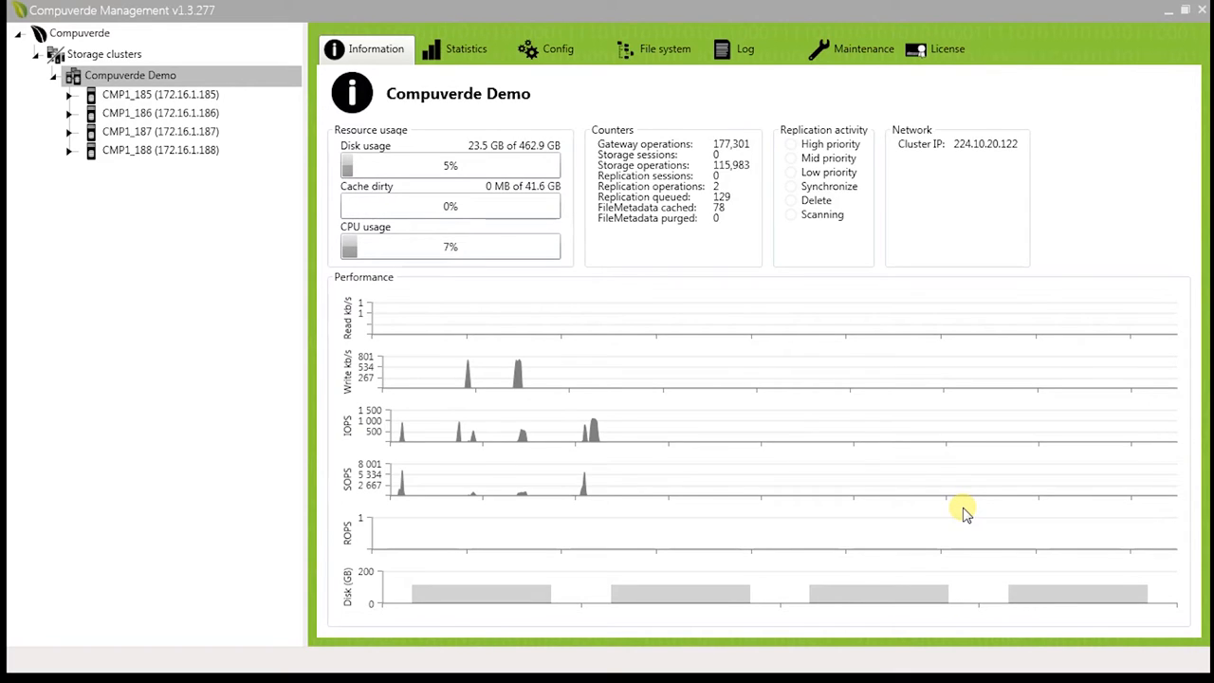
mouse_move(703, 368)
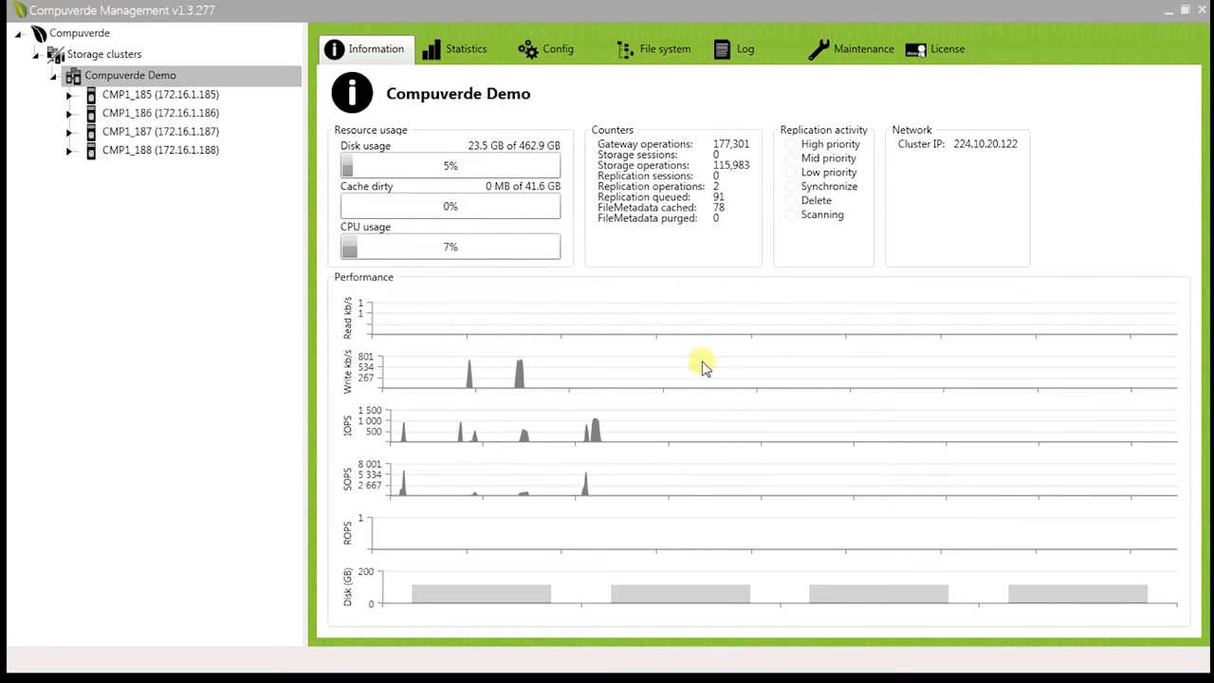
Show the Compuverde Demo domain's file system settings with the four gateways' filesystem IPs.
click(664, 49)
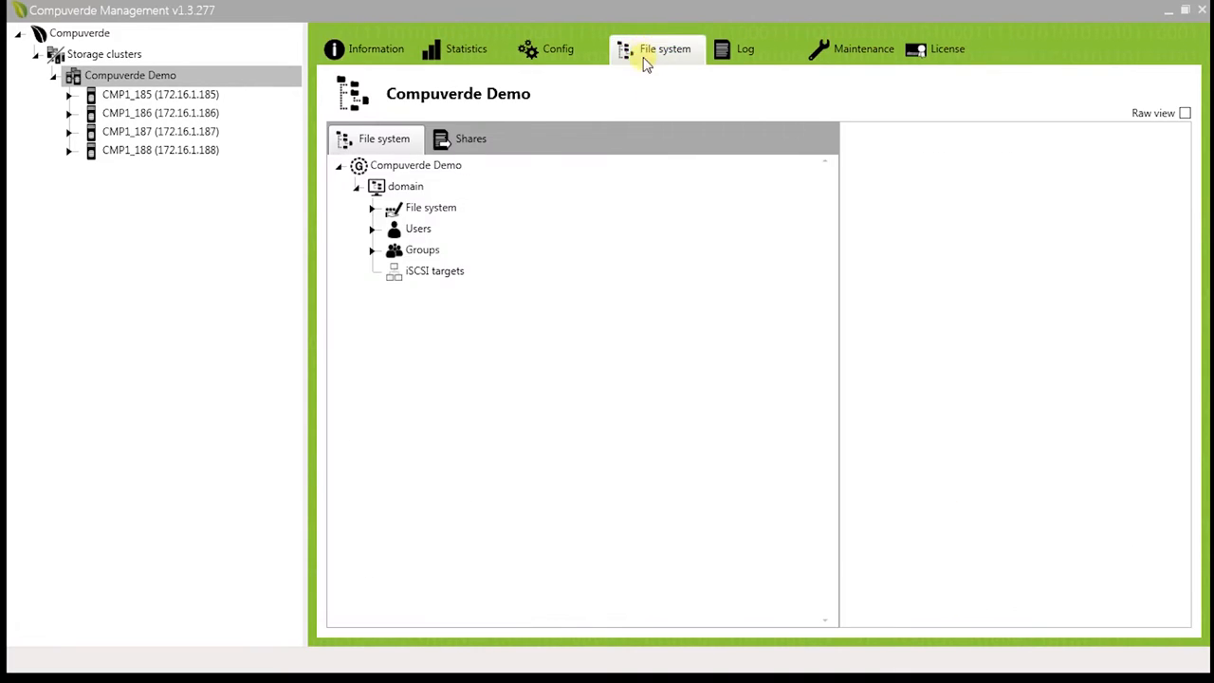
click(406, 185)
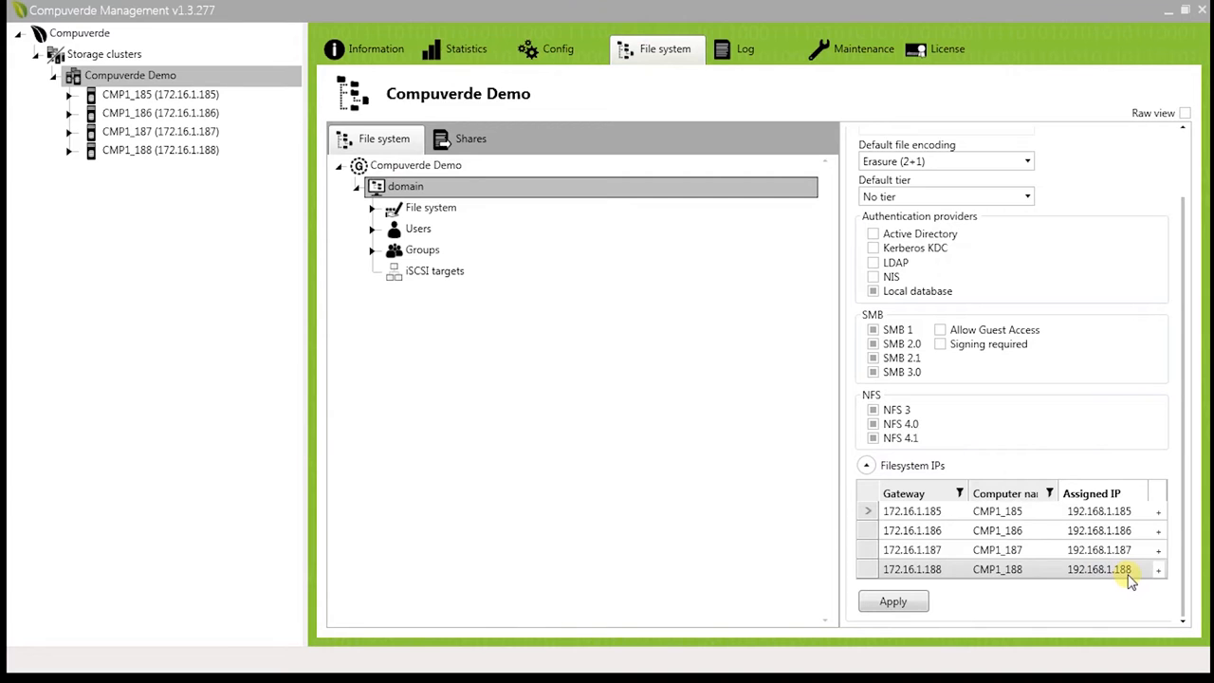
mouse_move(1172, 19)
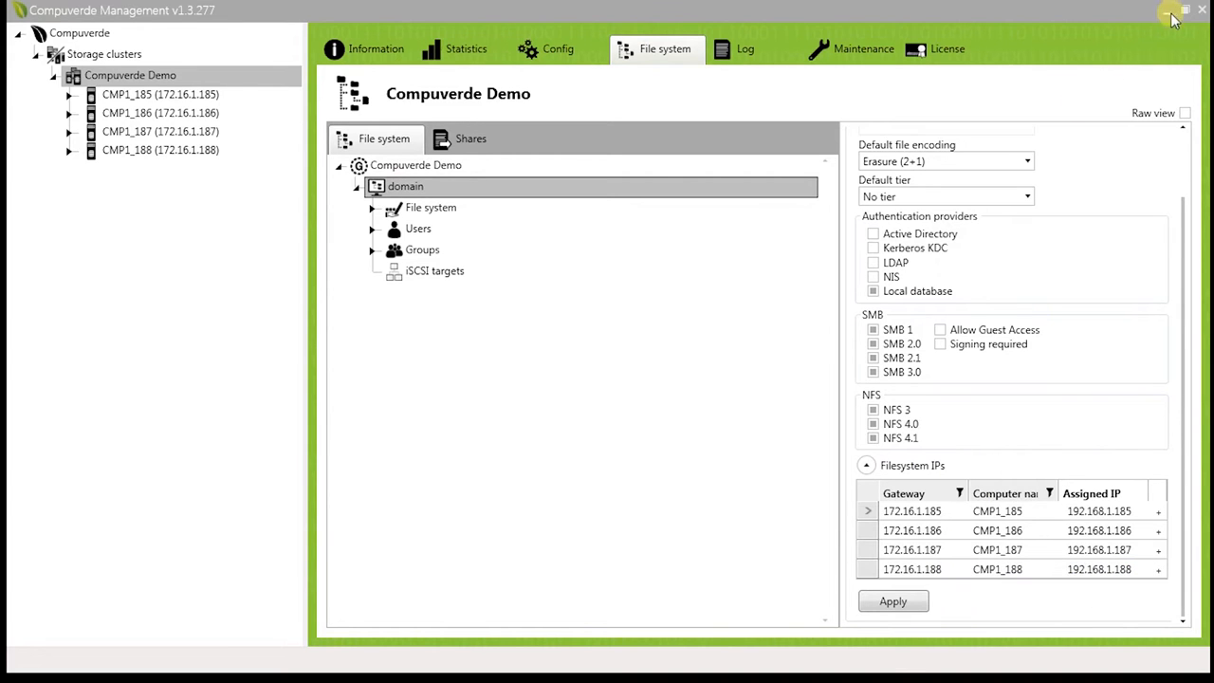
Browse to \\192.168.1.188\share in Explorer and drag small_files into the empty share.
click(1184, 11)
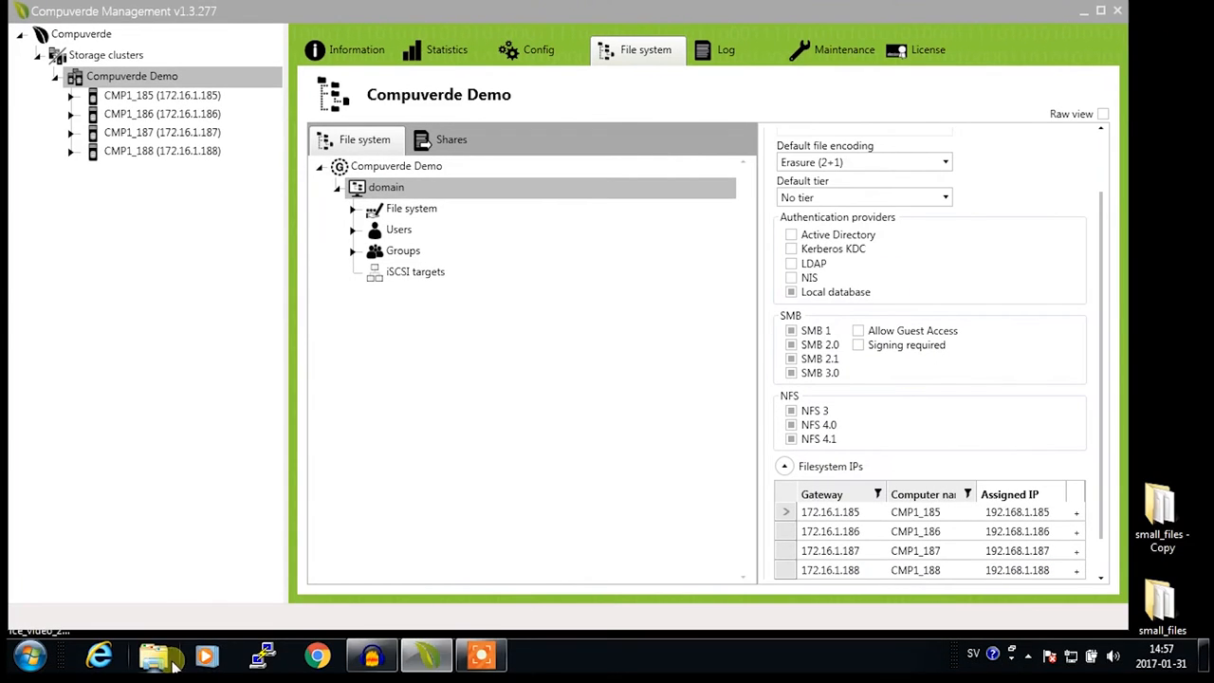
click(159, 655)
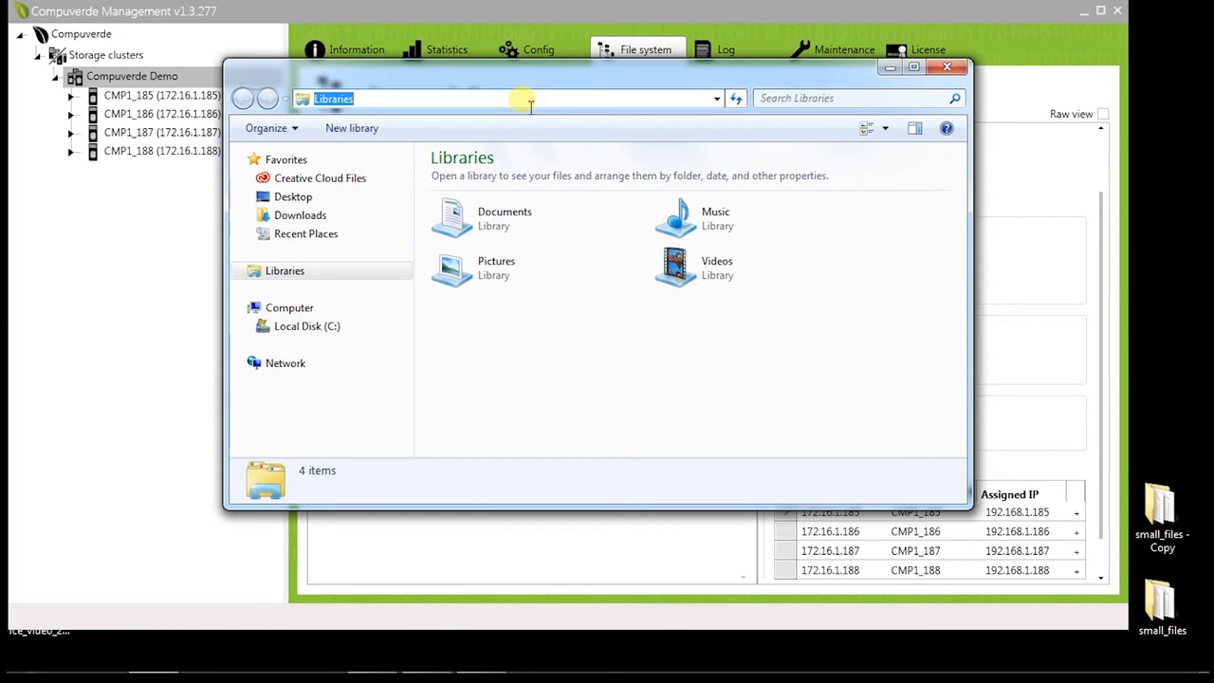
text(\\192.16)
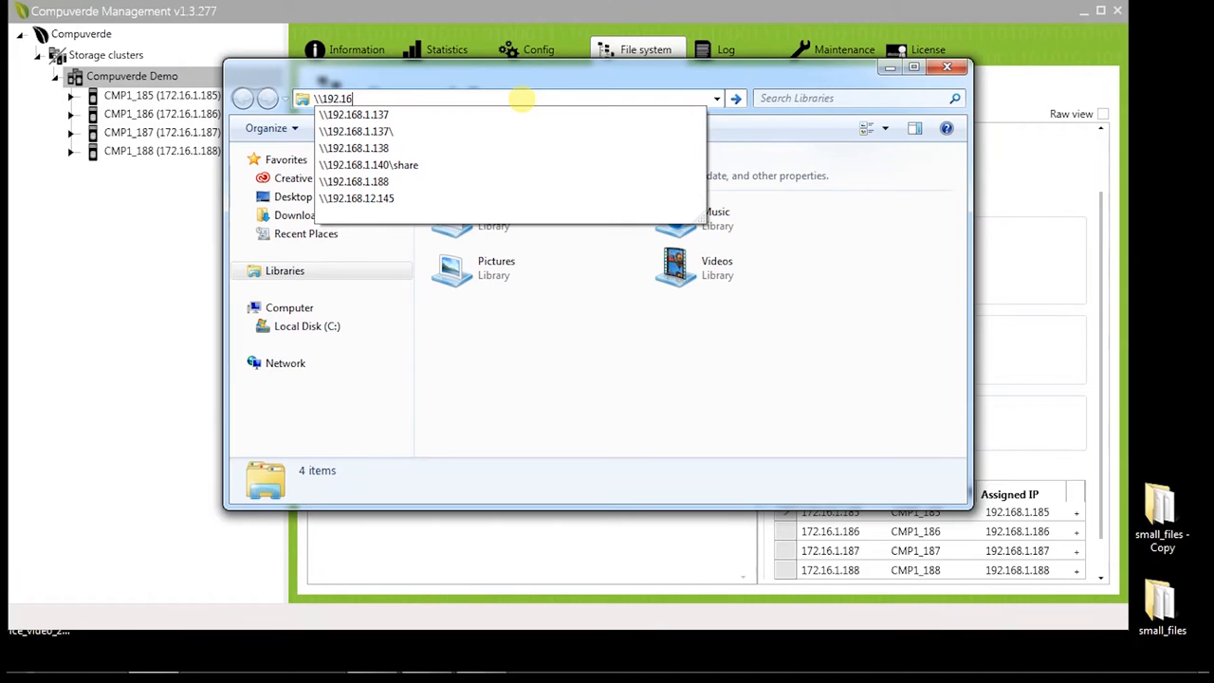
click(353, 182)
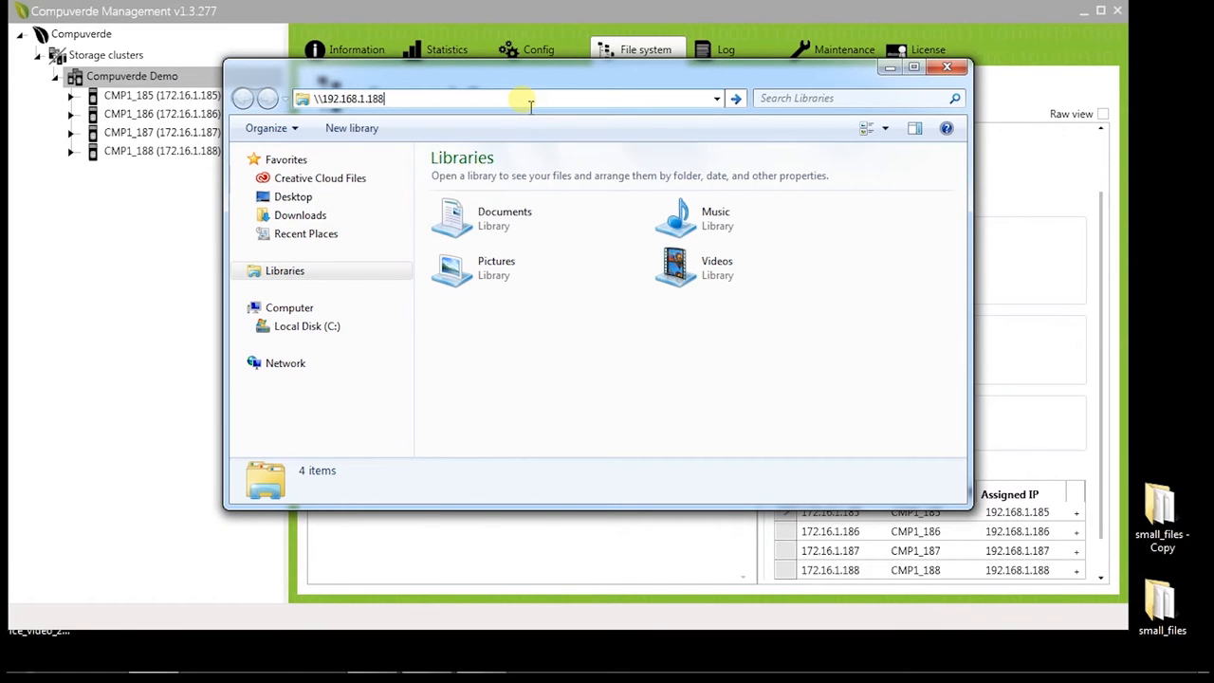
key(Return)
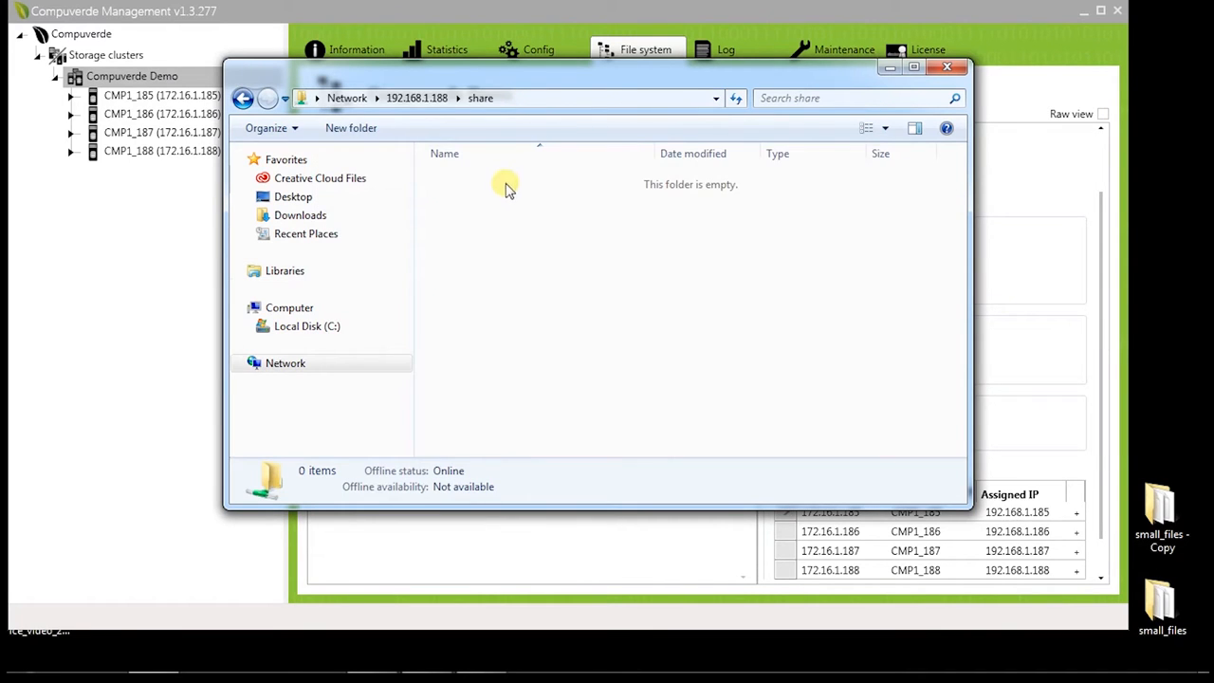
drag(1161, 607, 736, 332)
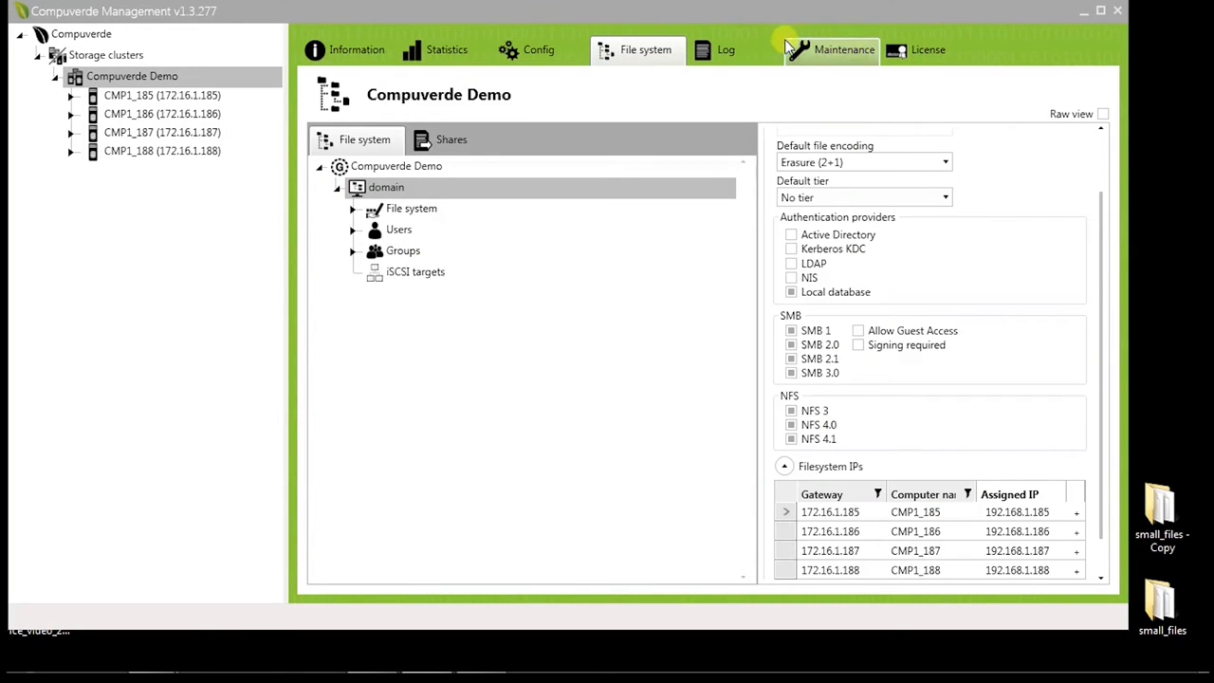
From Maintenance, take node CMP1_188 offline and confirm the 30-minute self-healing delay.
click(842, 49)
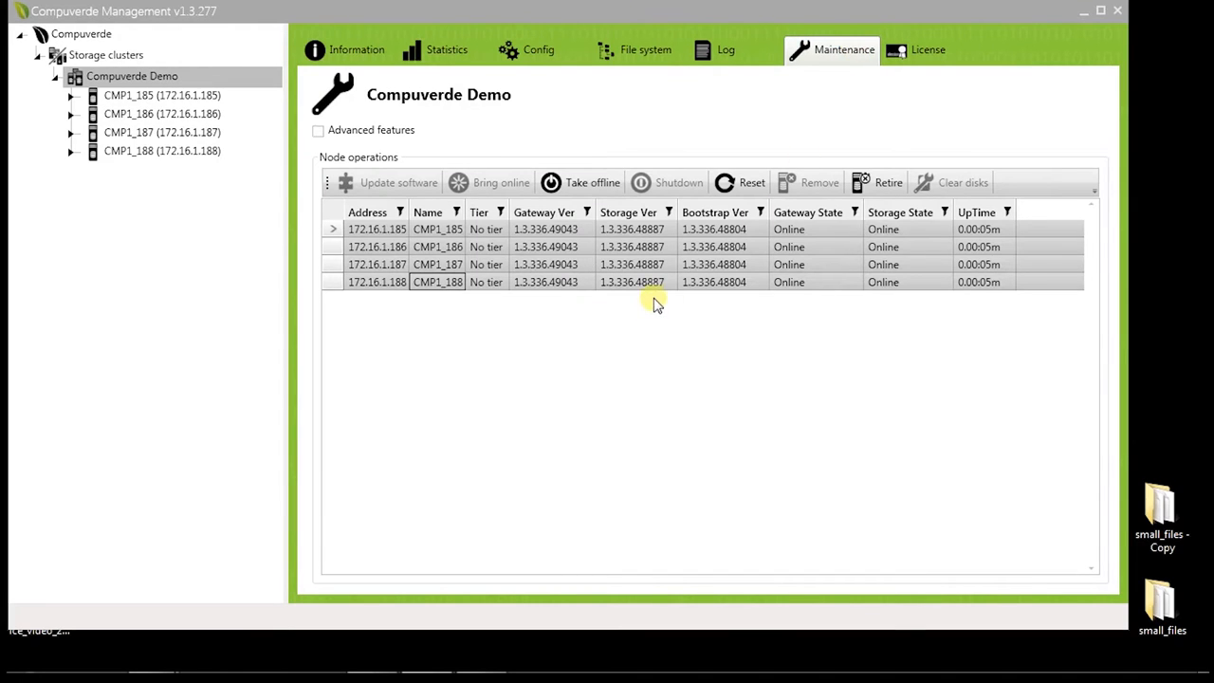
click(580, 182)
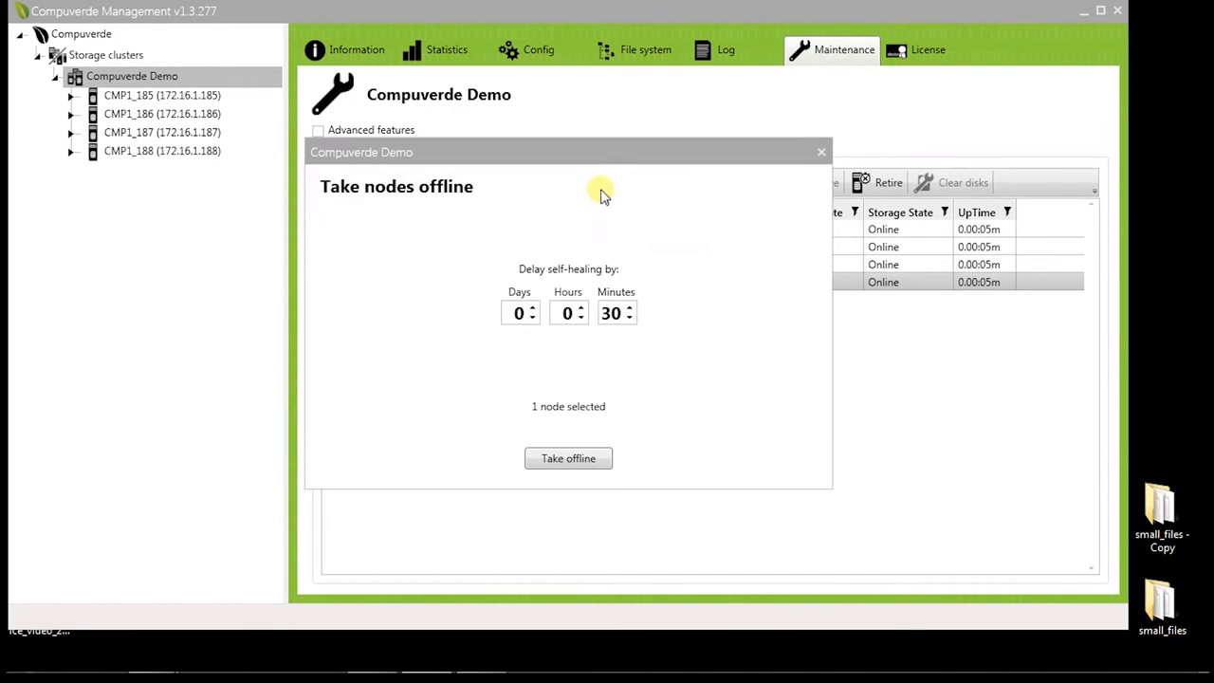
click(569, 457)
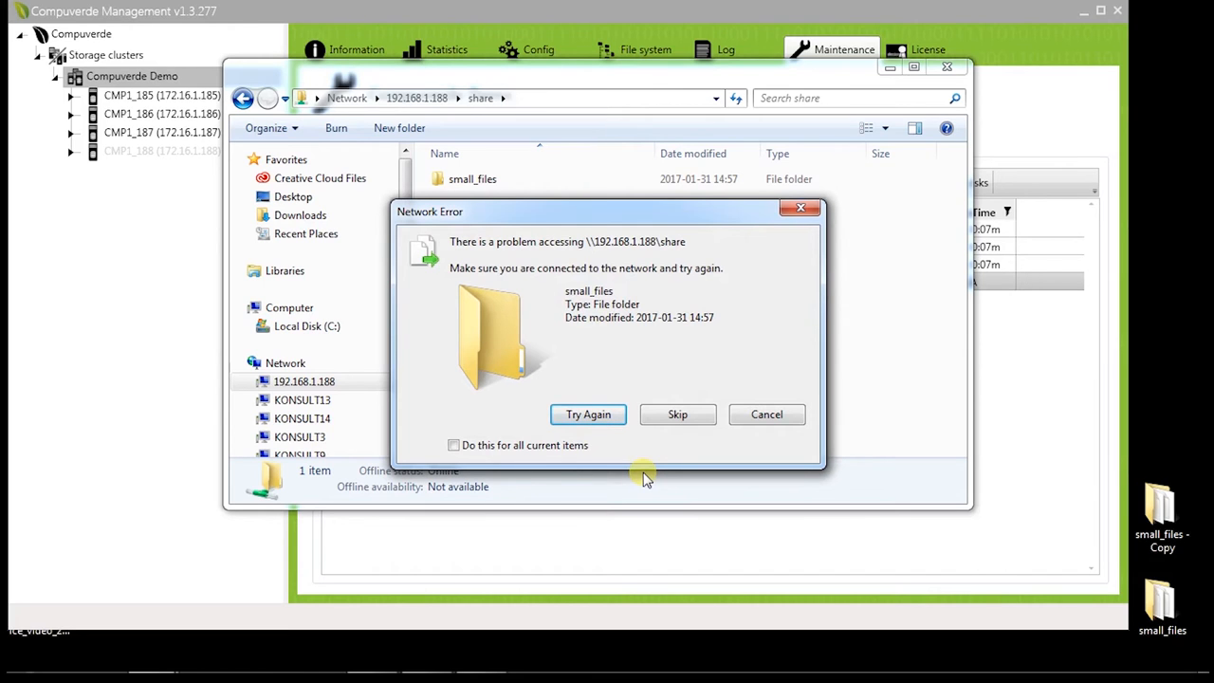
mouse_move(766, 414)
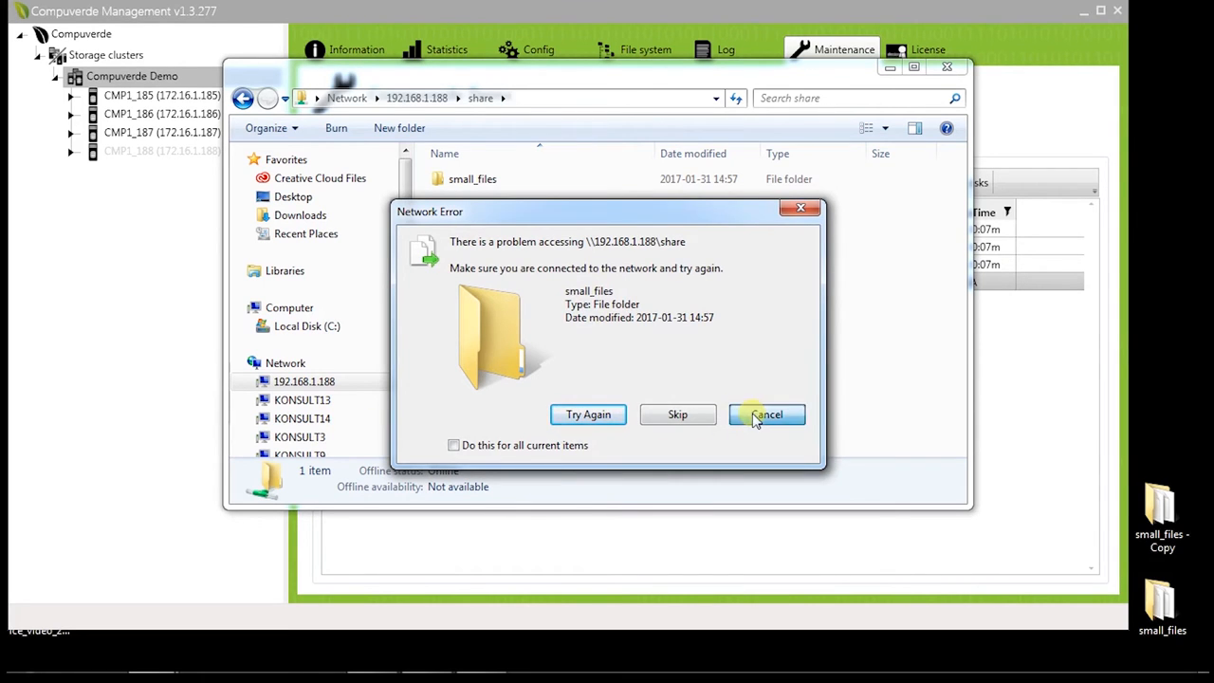
Cancel Explorer's network error for the share and close the Take nodes offline dialog.
click(767, 414)
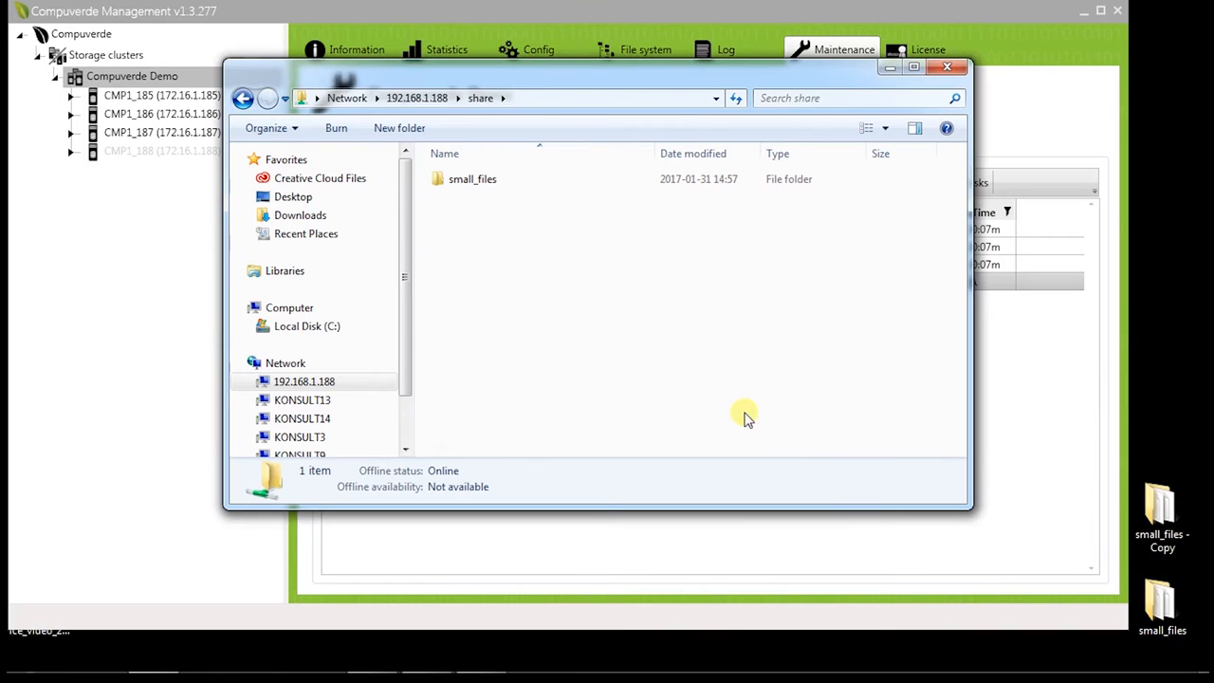
click(946, 66)
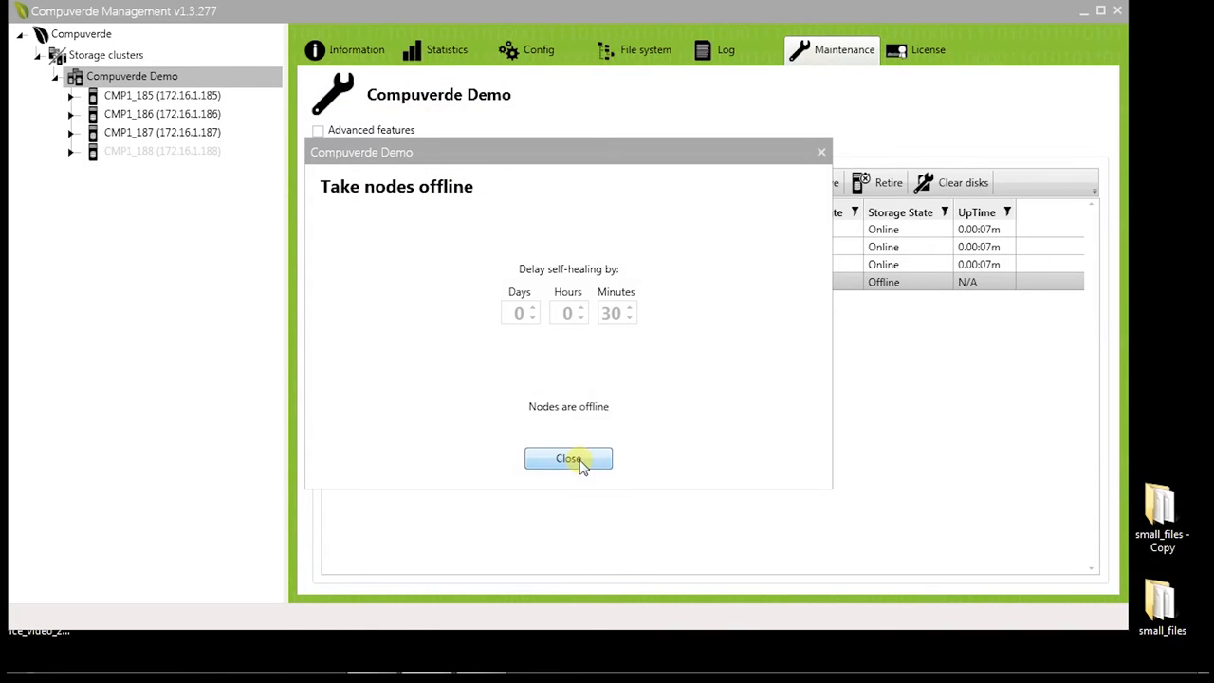
click(569, 457)
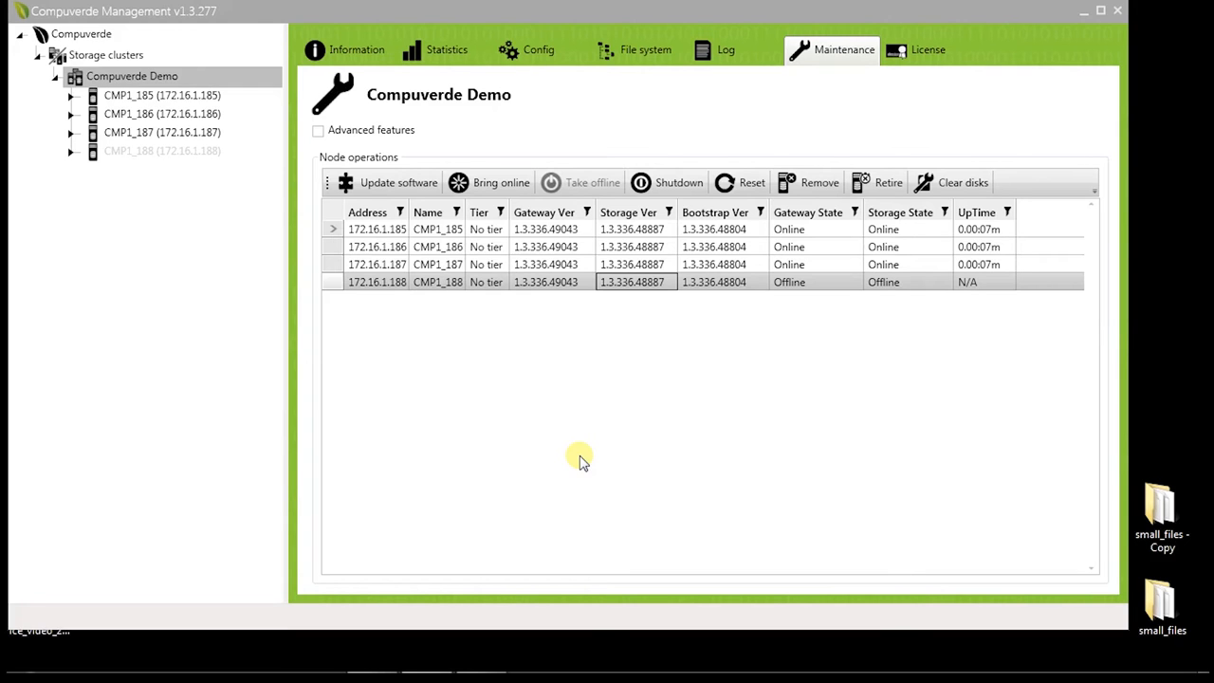
mouse_move(1119, 8)
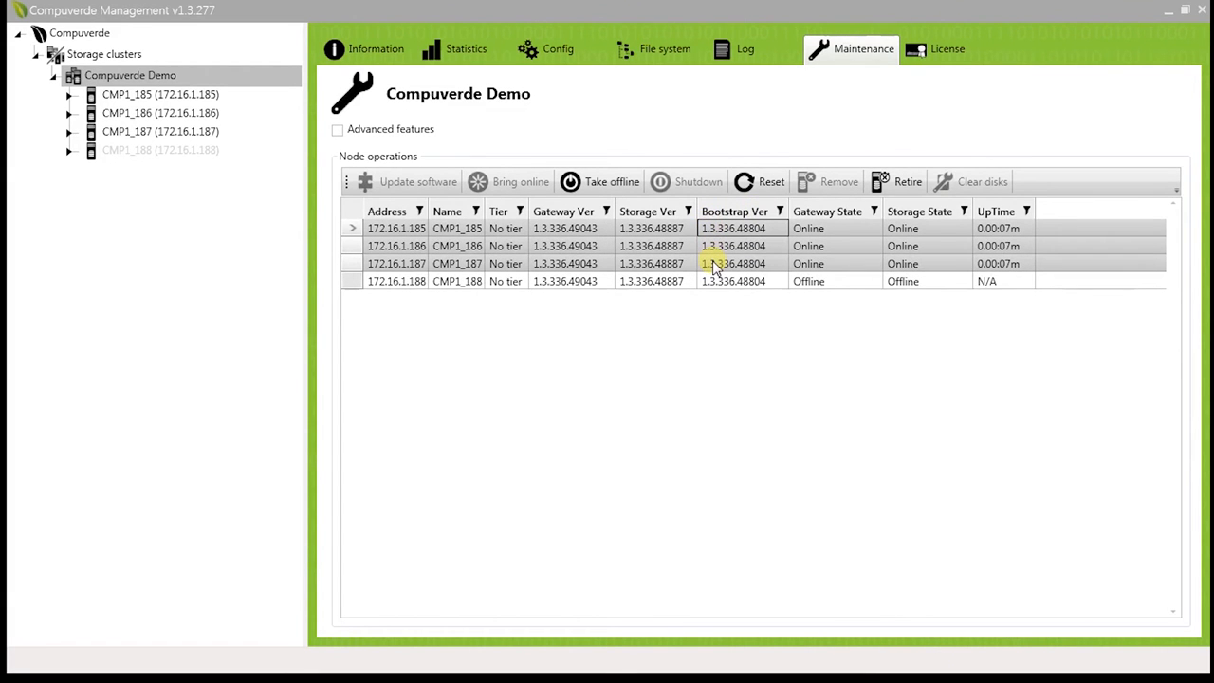
Take the remaining three online nodes offline so all four show offline, then close the confirmation.
click(599, 182)
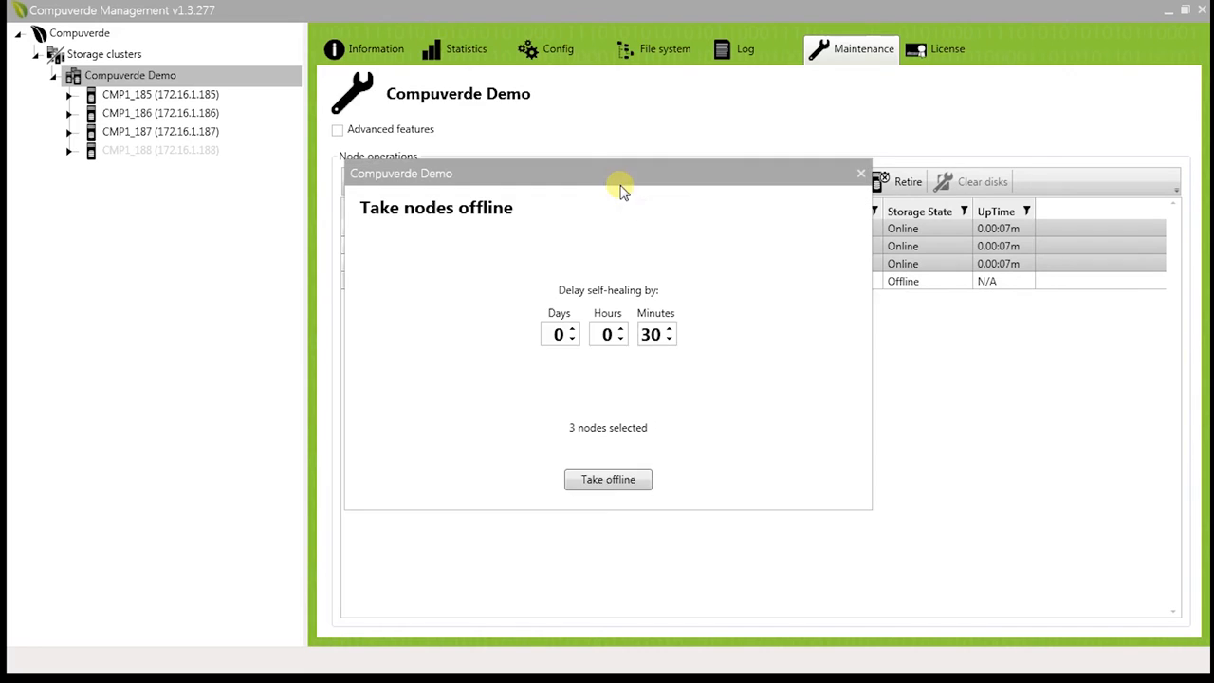
click(607, 478)
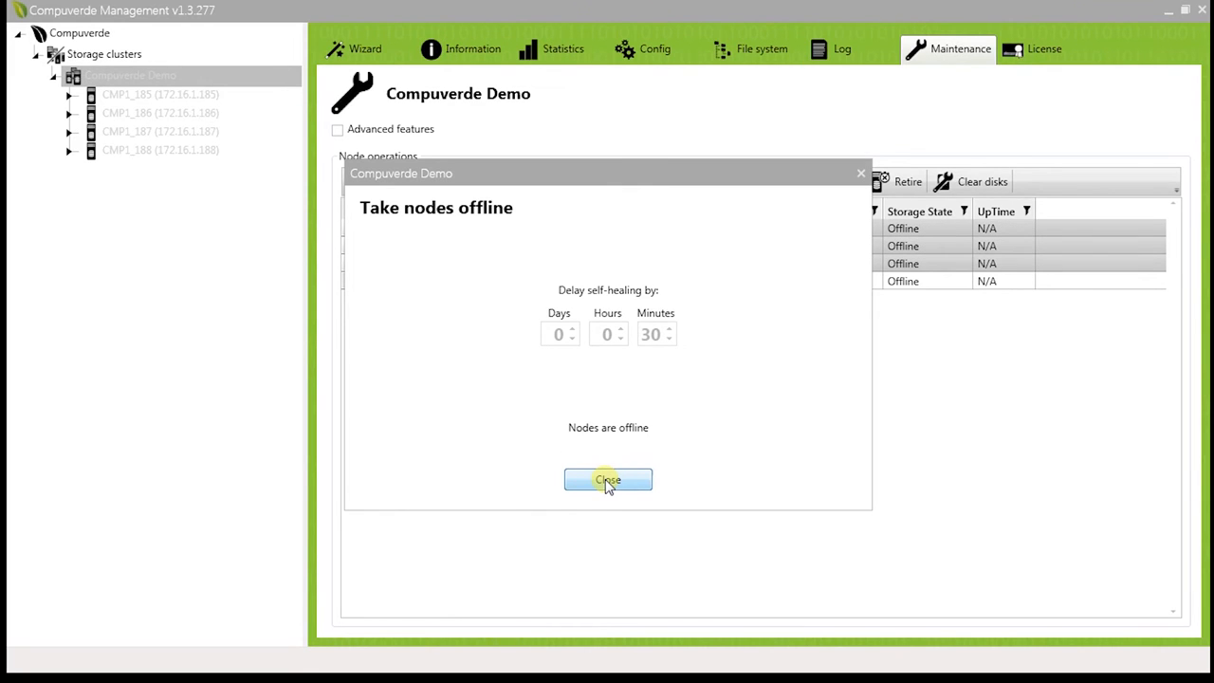
click(607, 480)
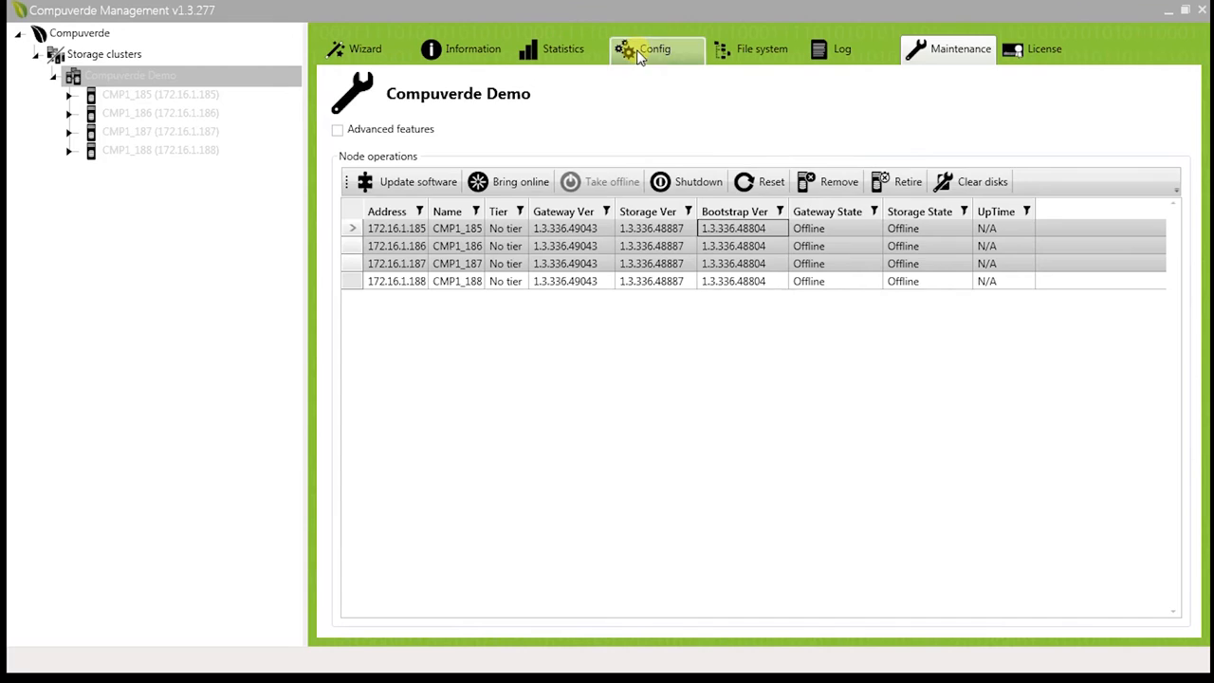
Enable virtual IP with GARP under Config > Gateway > General and publish version 52 to the nodes.
click(654, 49)
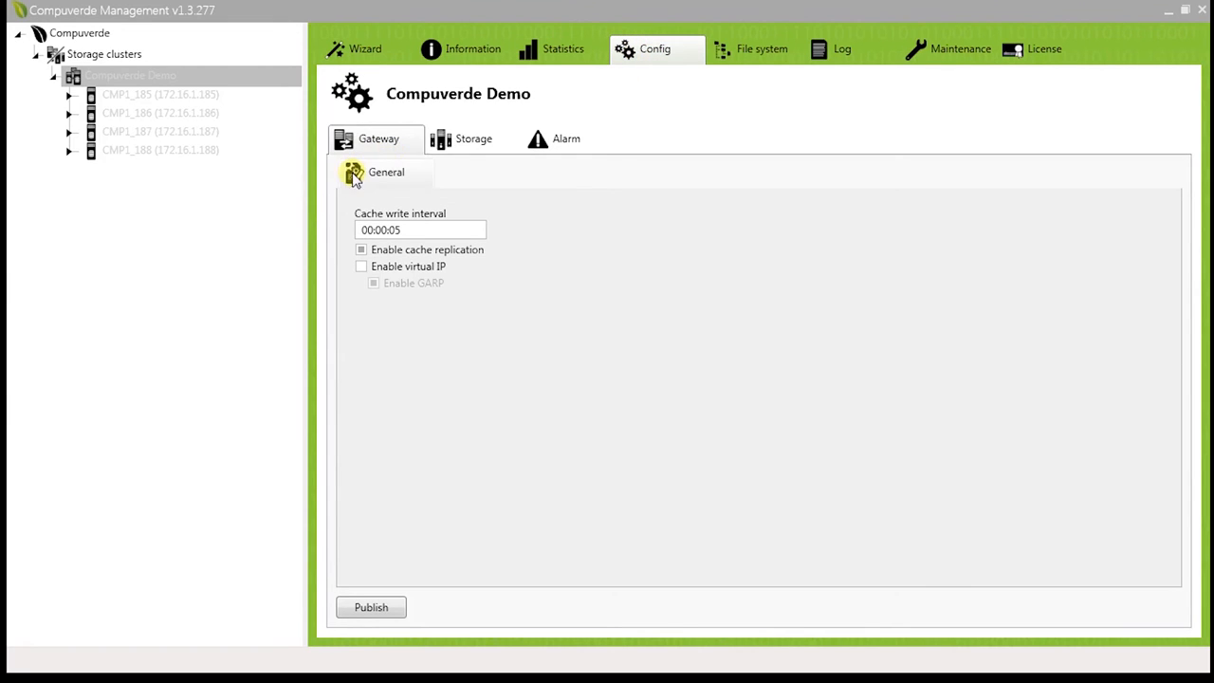
click(360, 265)
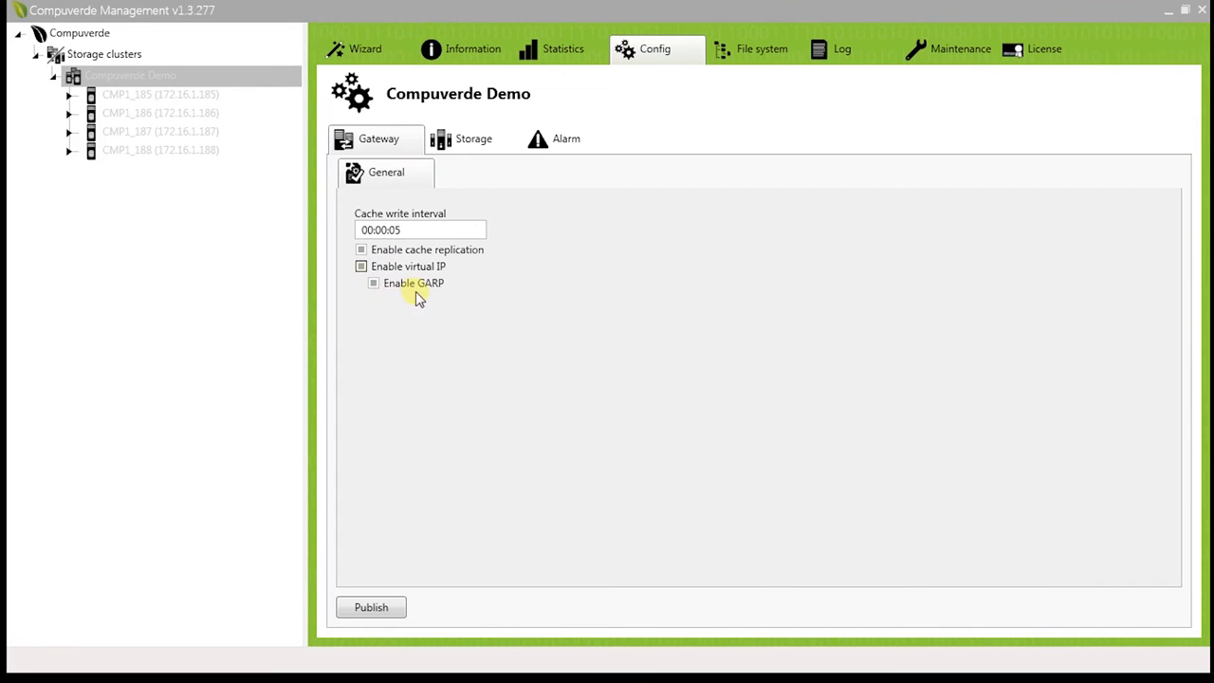
mouse_move(378, 300)
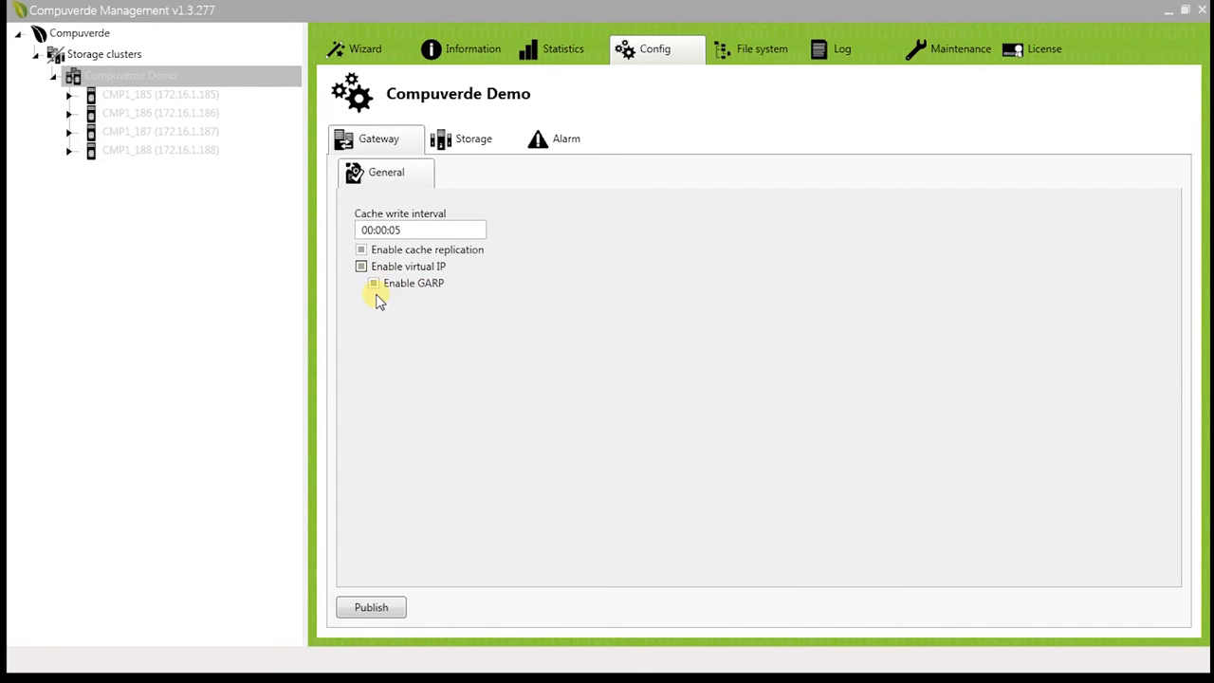
mouse_move(440, 290)
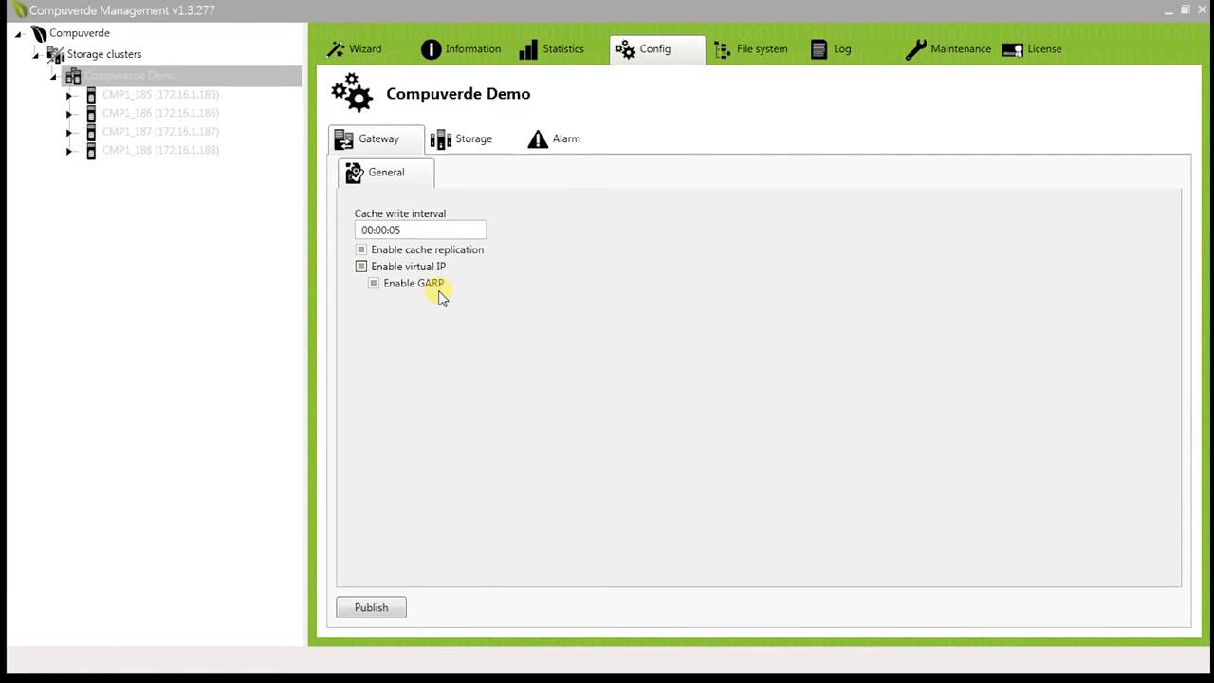
mouse_move(531, 364)
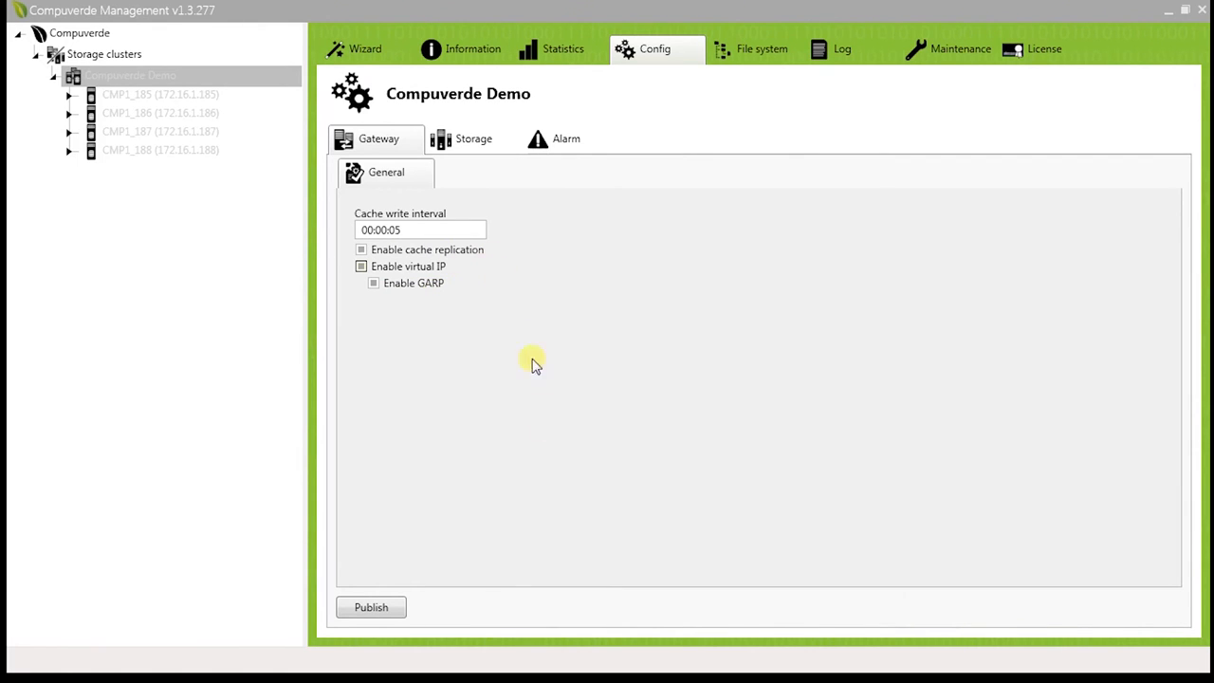
click(372, 607)
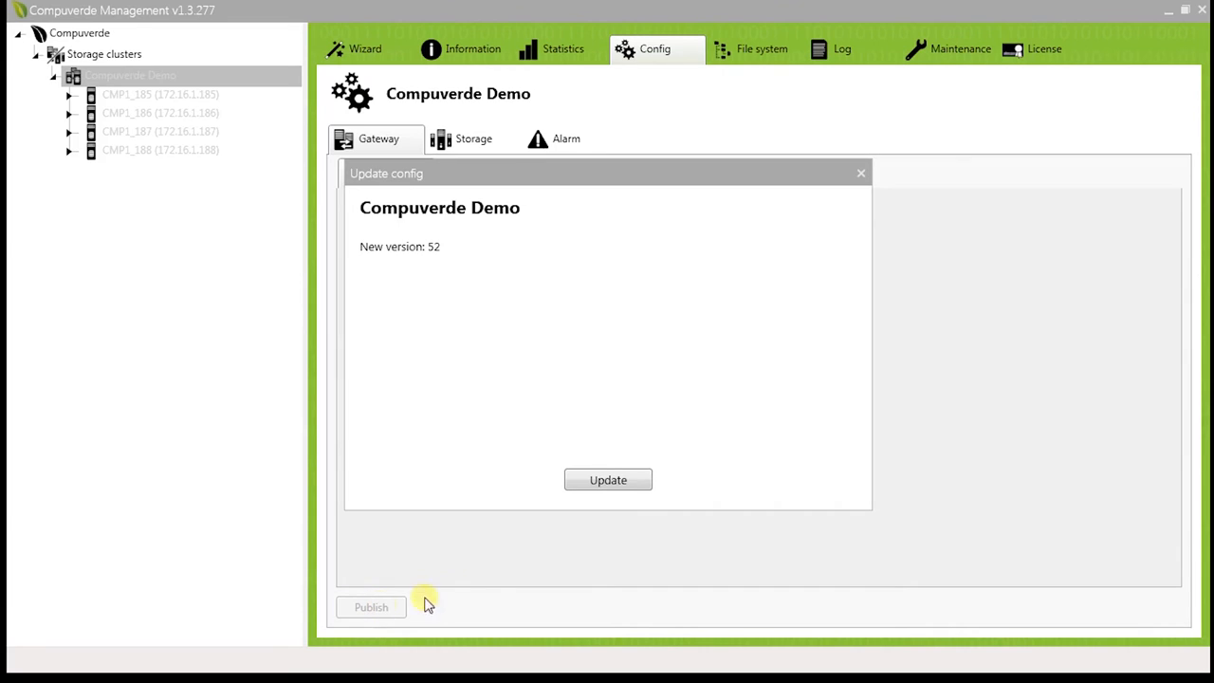
click(607, 478)
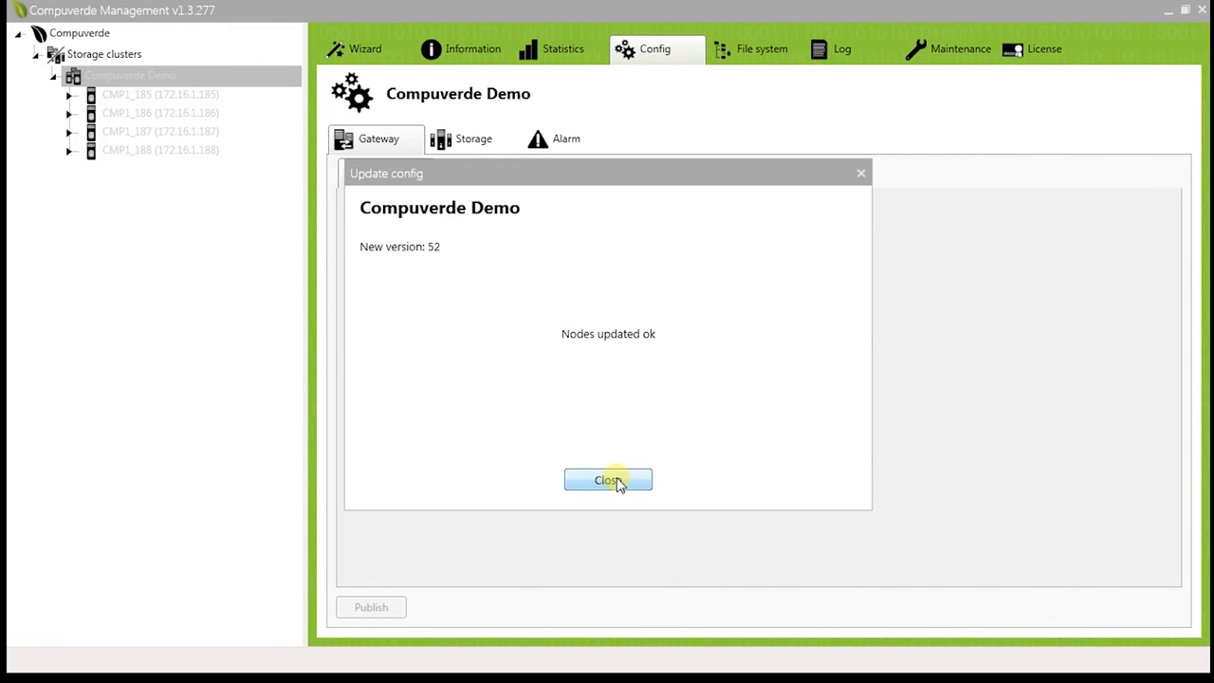
click(607, 480)
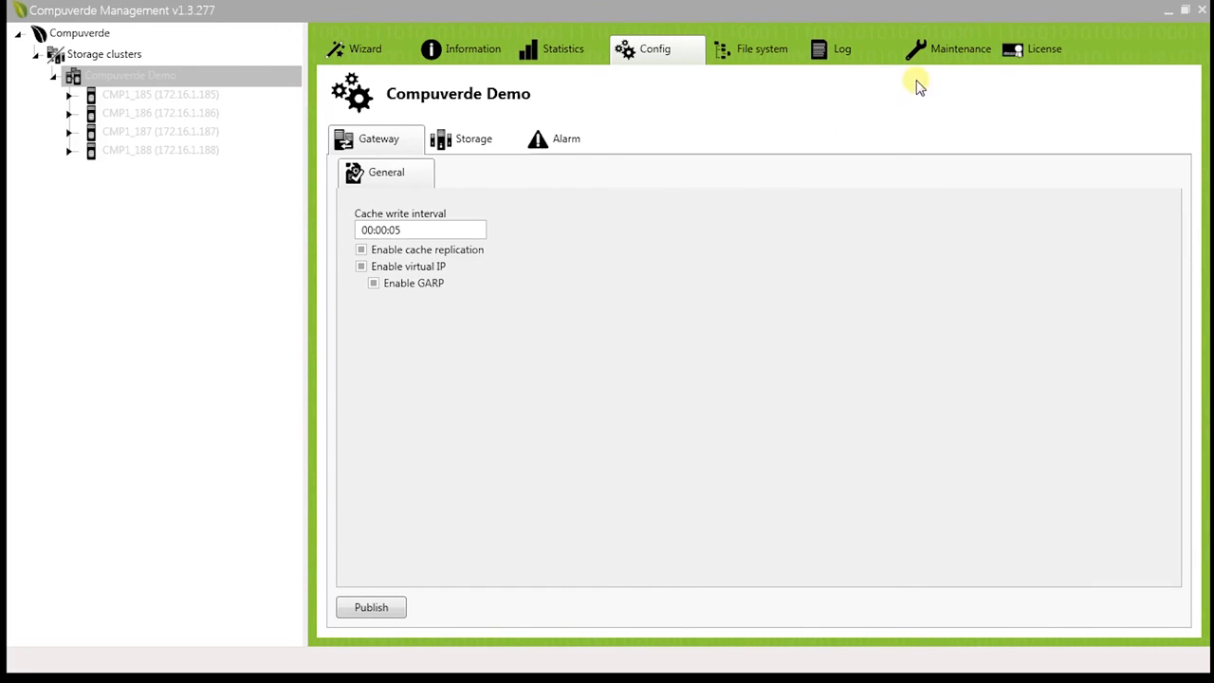
Bring all four cluster nodes back online from Maintenance and close the confirmation.
click(960, 49)
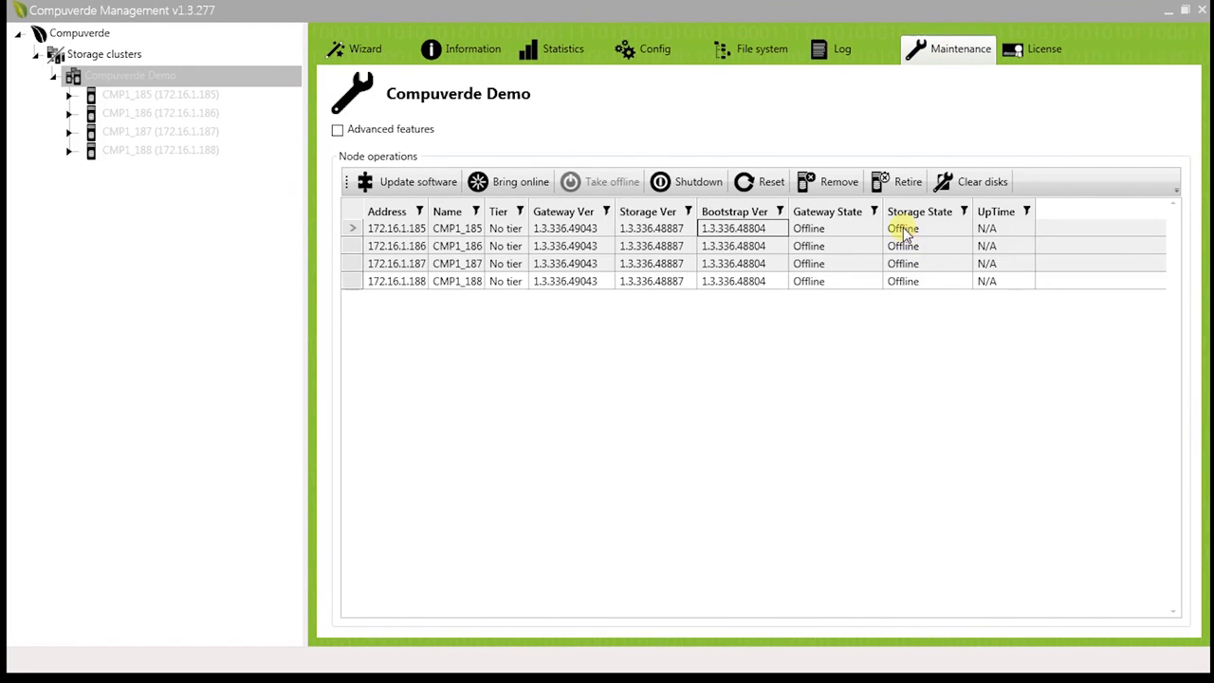
click(520, 182)
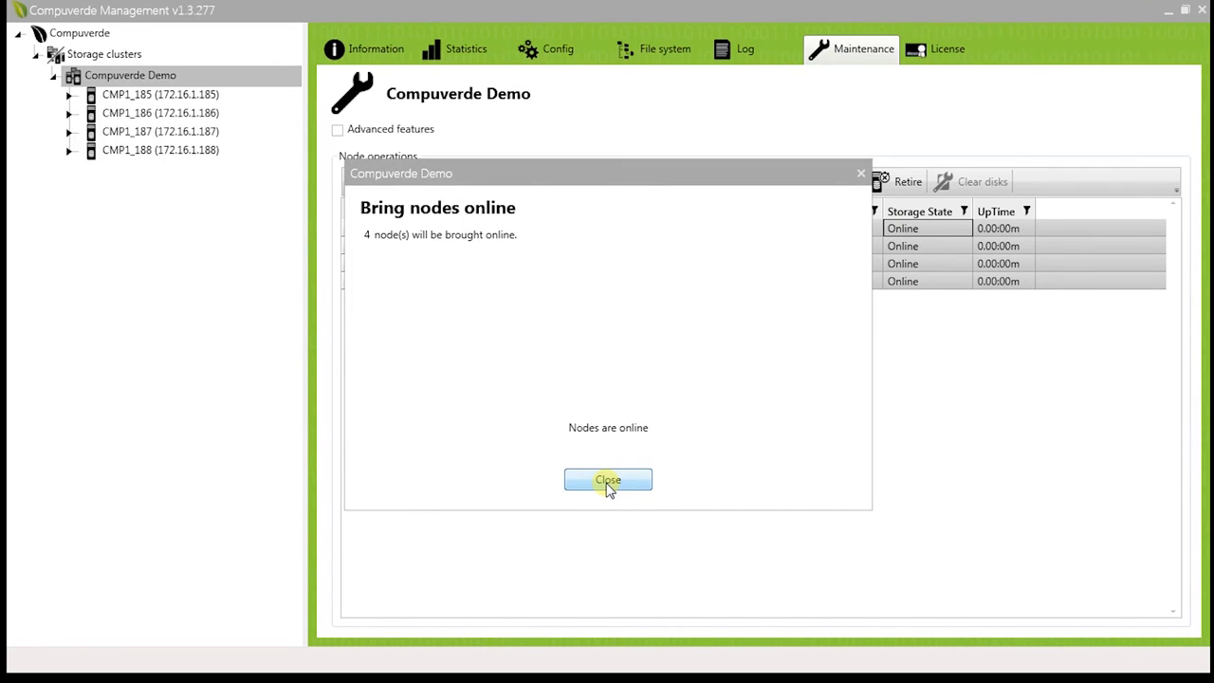
click(607, 479)
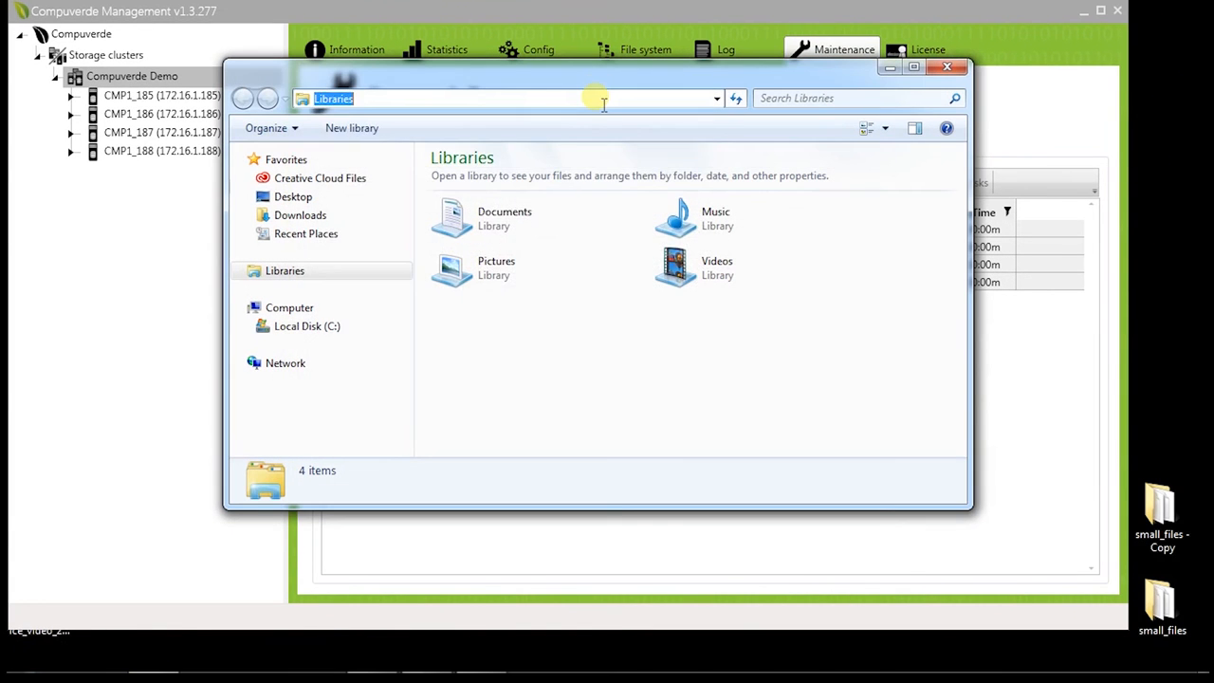
Enter the \\192.168.1. share path in Explorer's address bar.
text(\\192.168.1.)
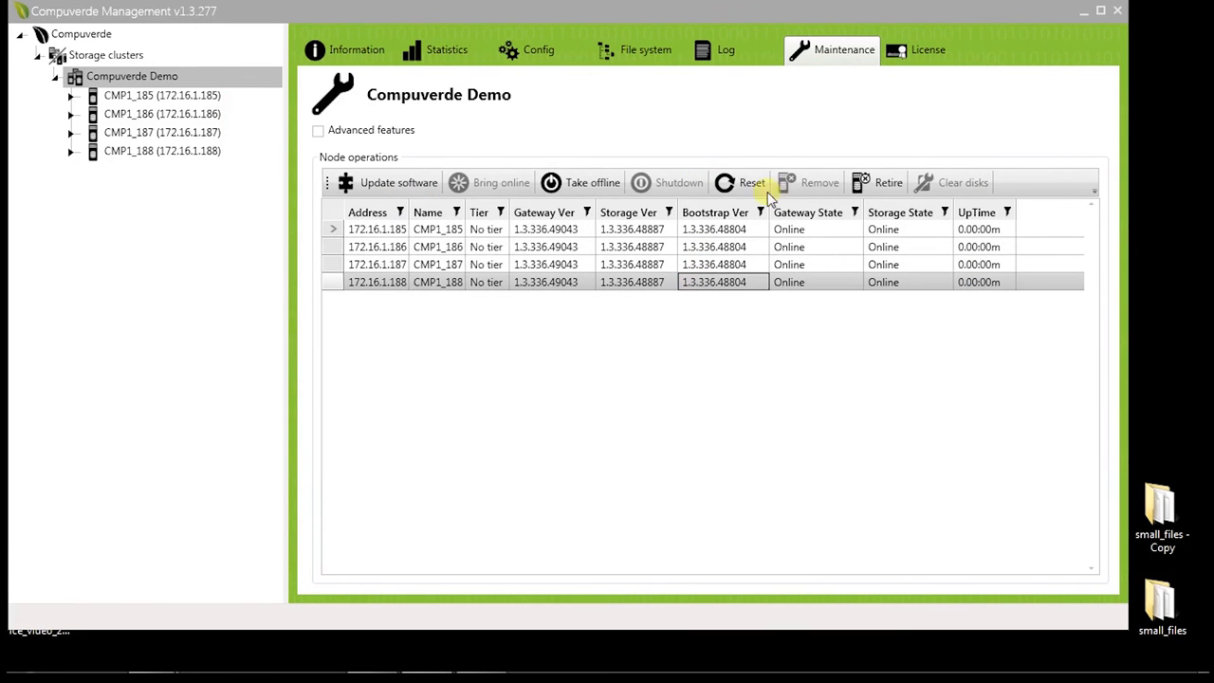
Watch the 21,845-item copy continue to the 188 share and inspect the small_files - Copy folder.
click(580, 182)
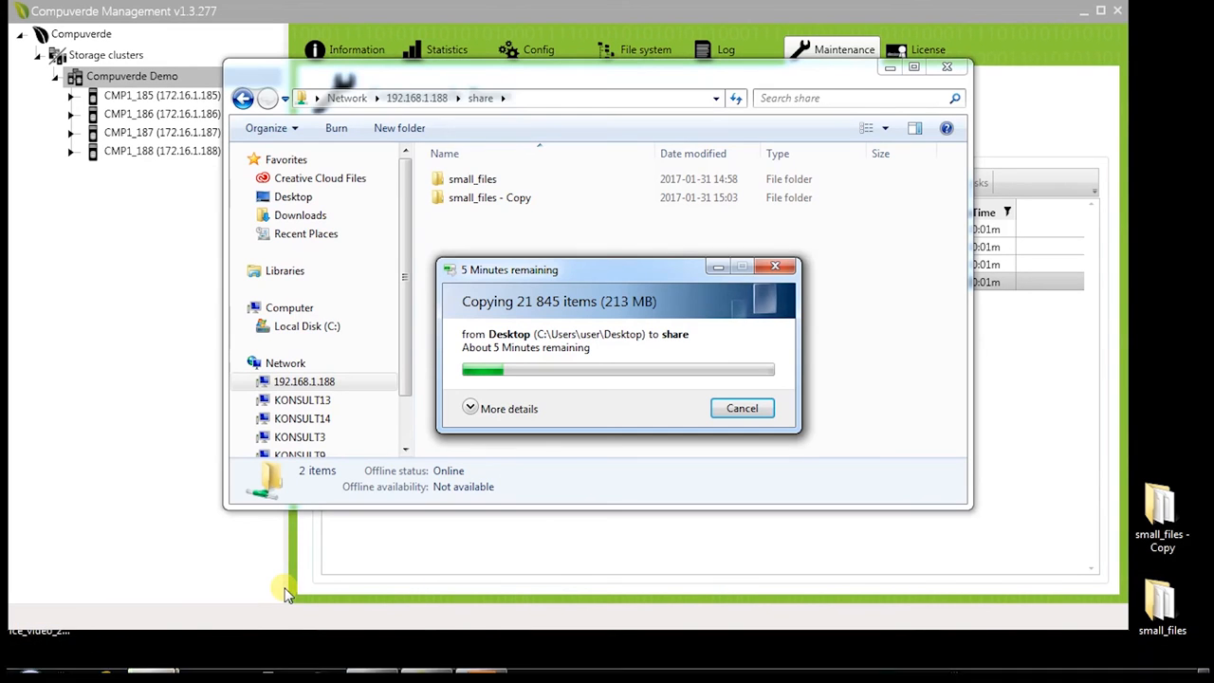
mouse_move(607, 471)
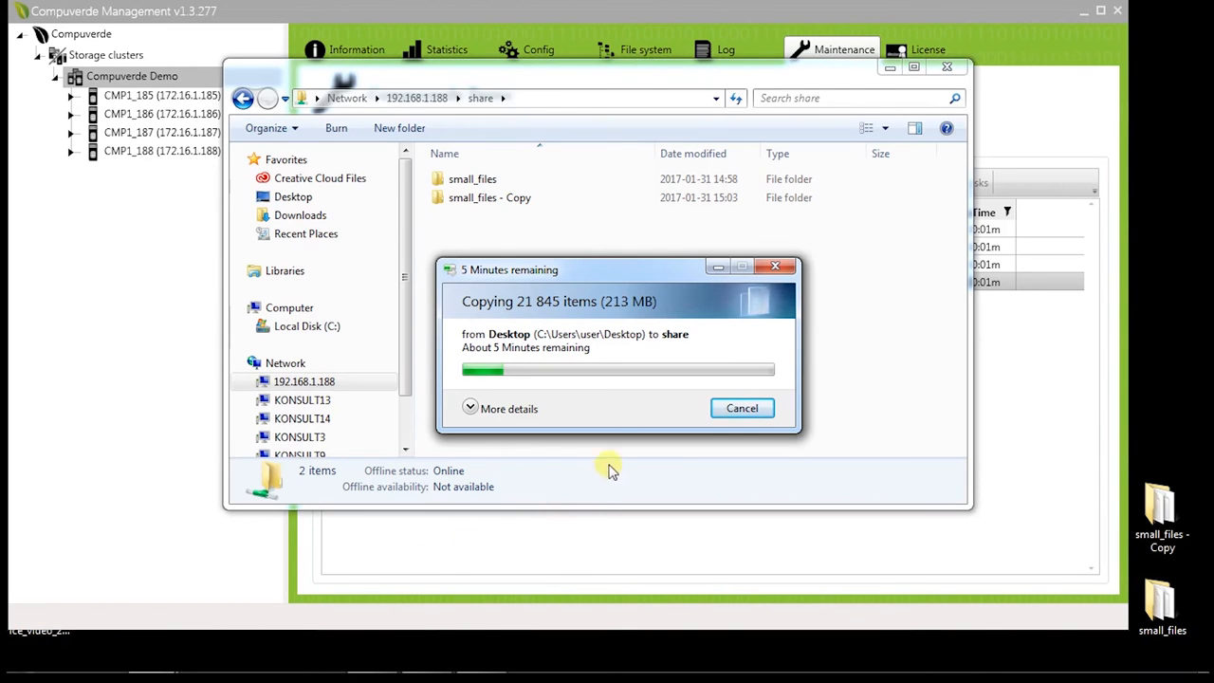
mouse_move(622, 445)
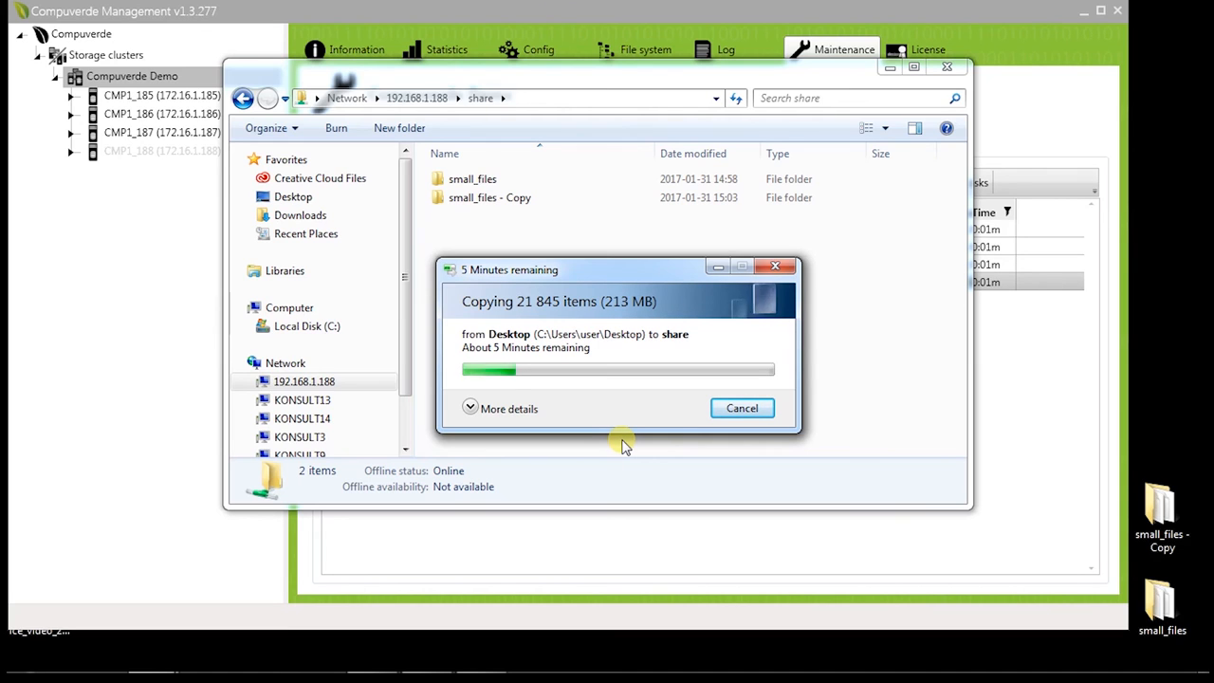
mouse_move(103, 171)
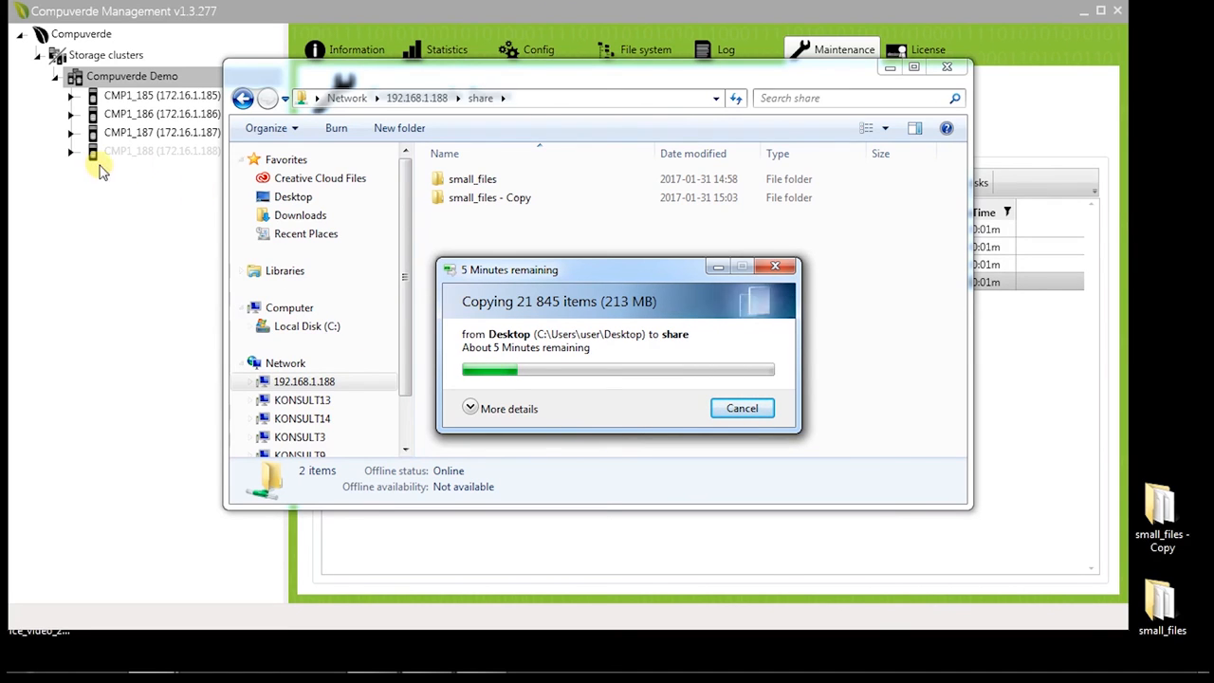
mouse_move(194, 171)
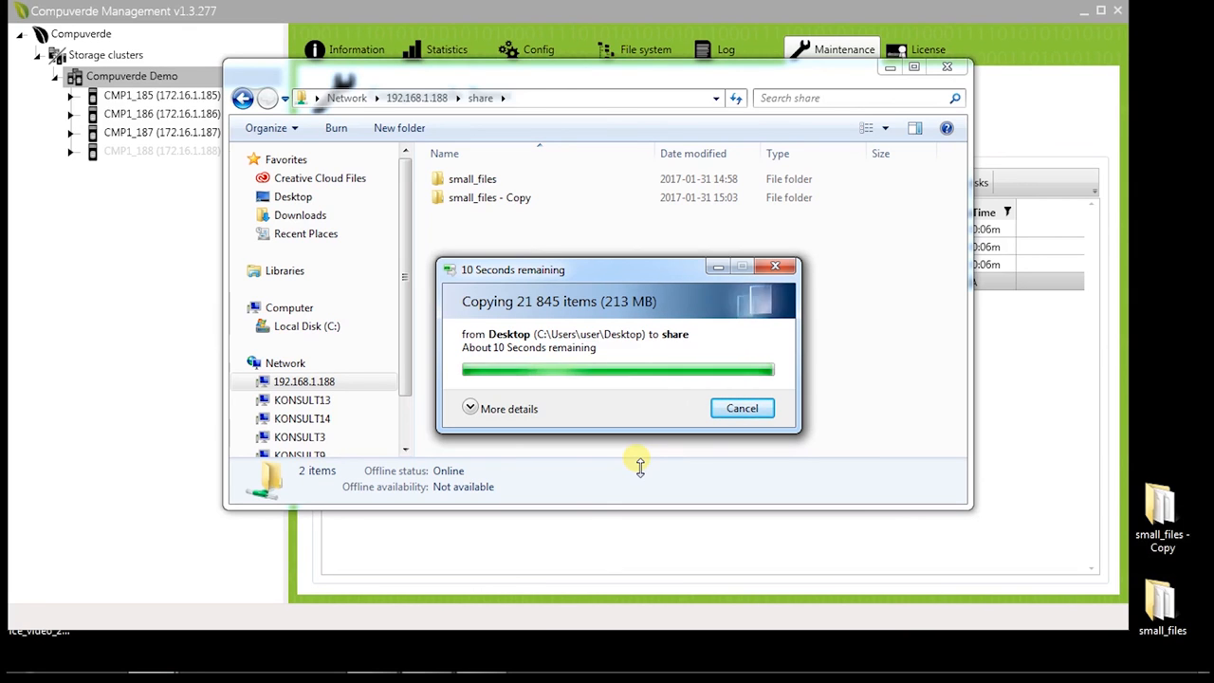
click(489, 197)
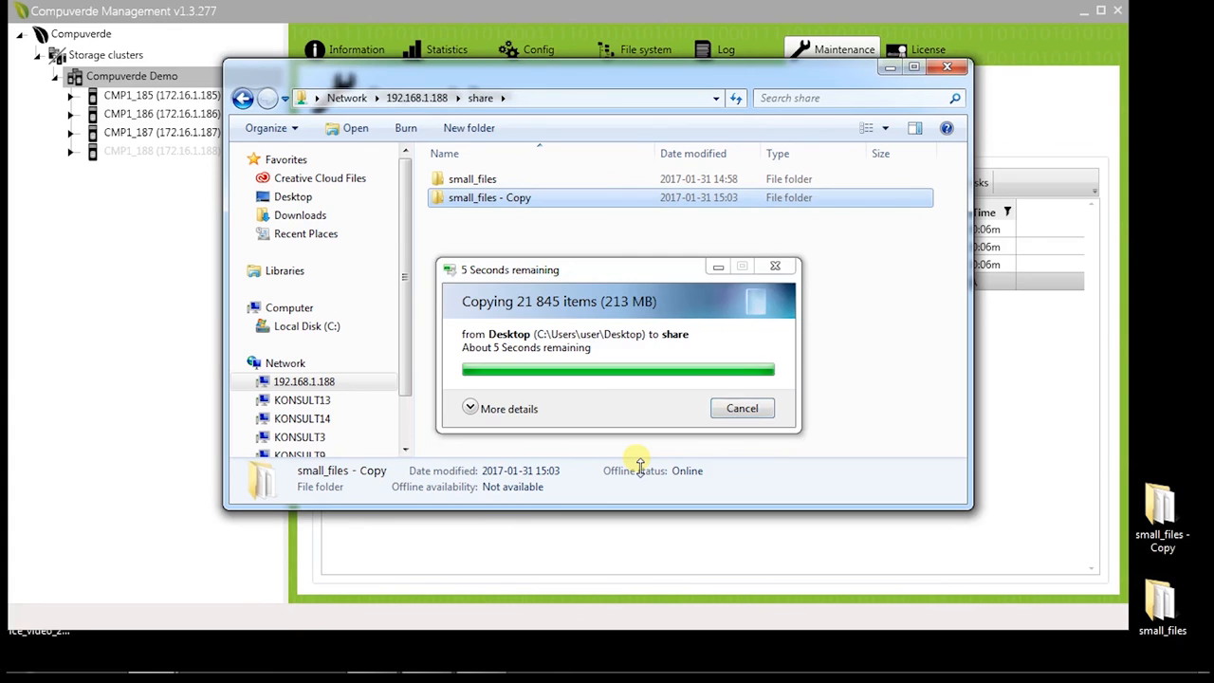